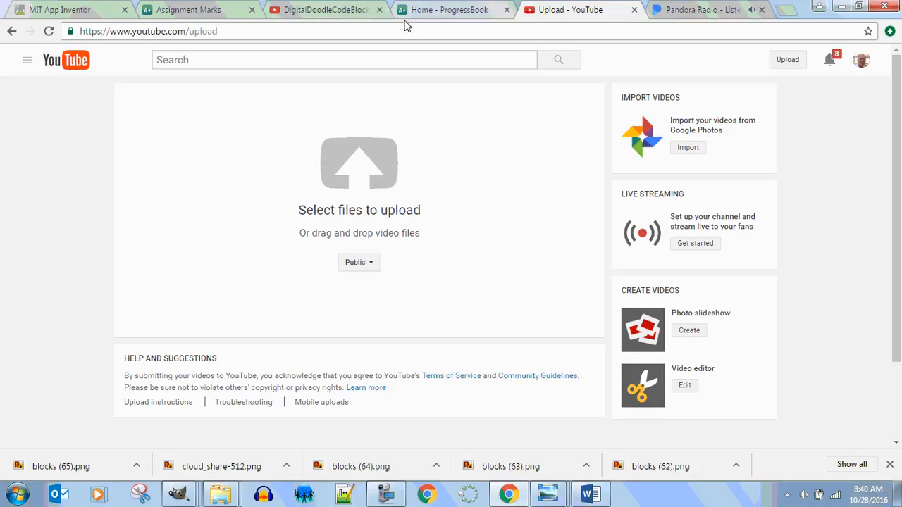
{"action": "mouse_move", "coordinate": [477, 13]}
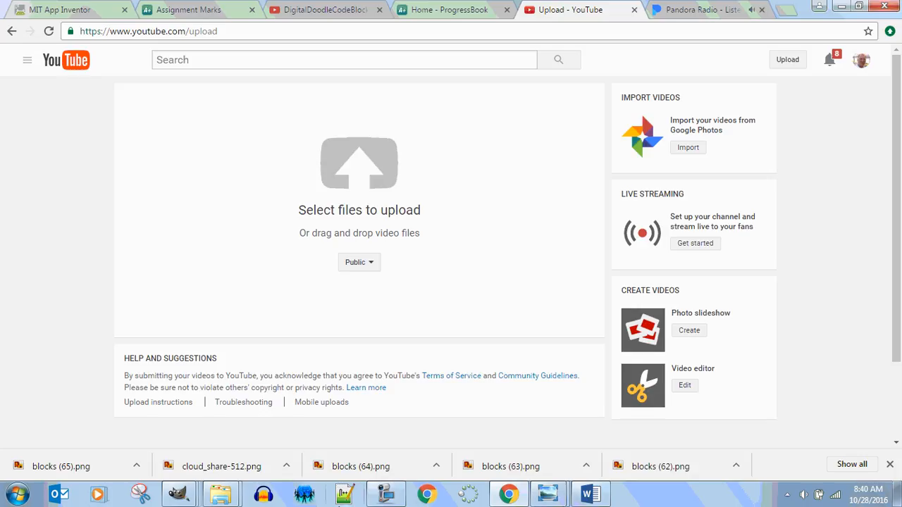
{"action": "mouse_move", "coordinate": [179, 493]}
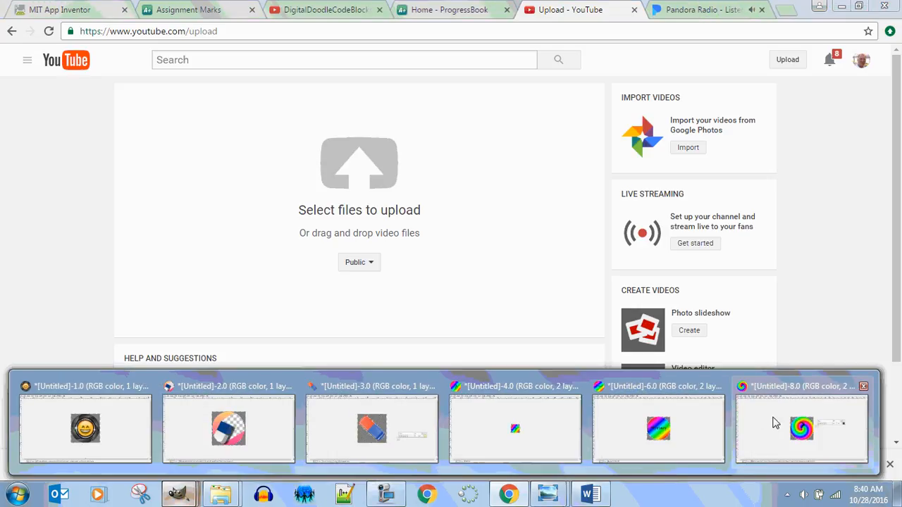
- Bring up the GIMP window and create a new 60x60 blank image
{"action": "left_click", "coordinate": [801, 427]}
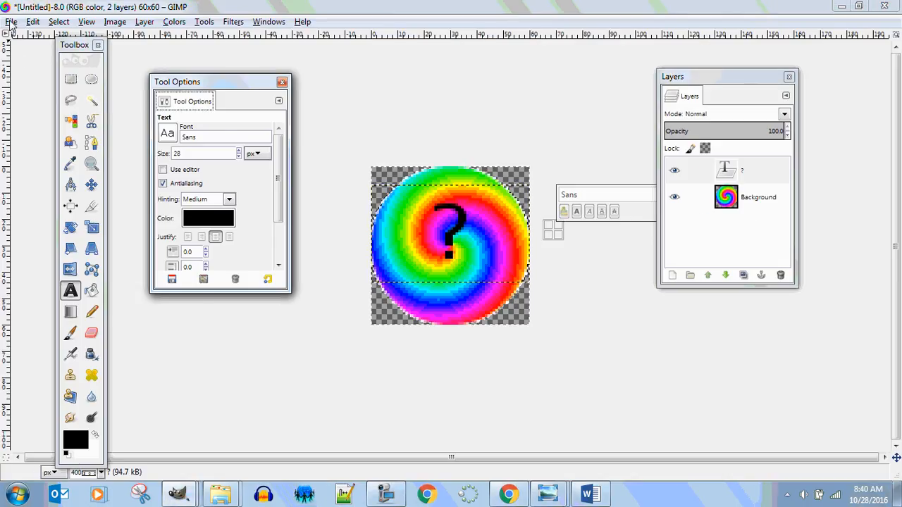
{"action": "left_click", "coordinate": [11, 21]}
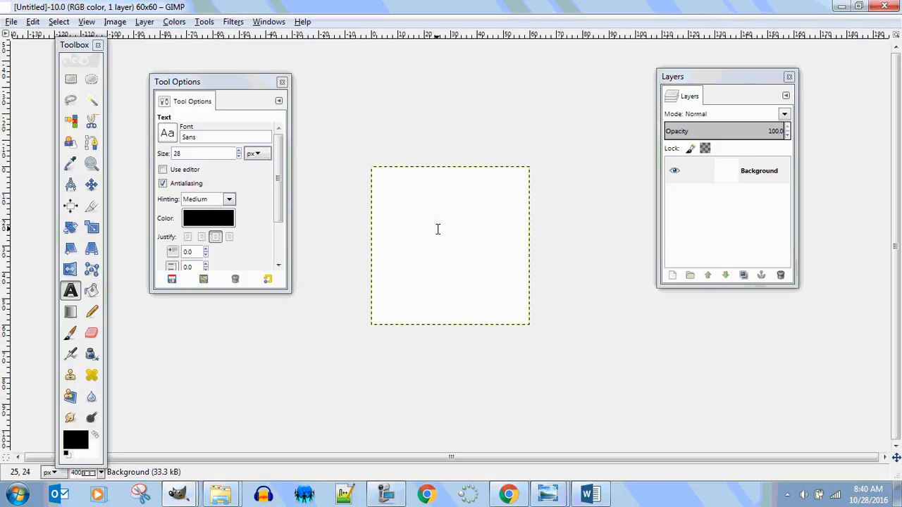
- Use Ellipse Select to make a circle spanning the full 60x60 canvas
{"action": "left_click", "coordinate": [91, 79]}
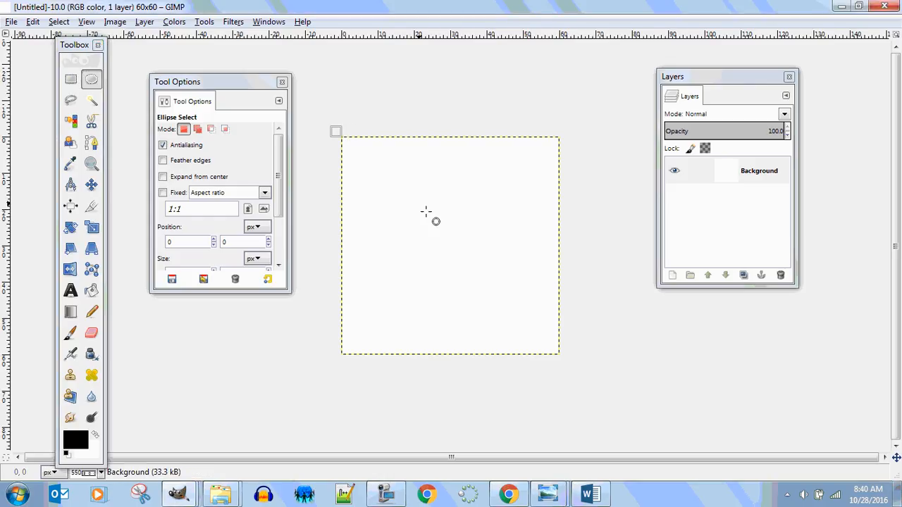
{"action": "left_click_drag", "start_coordinate": [336, 131], "coordinate": [557, 352]}
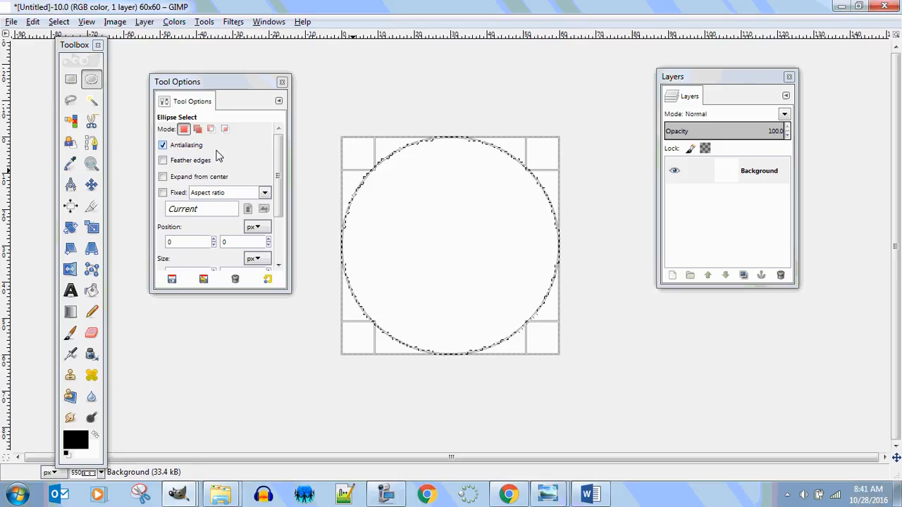
{"action": "mouse_move", "coordinate": [153, 171]}
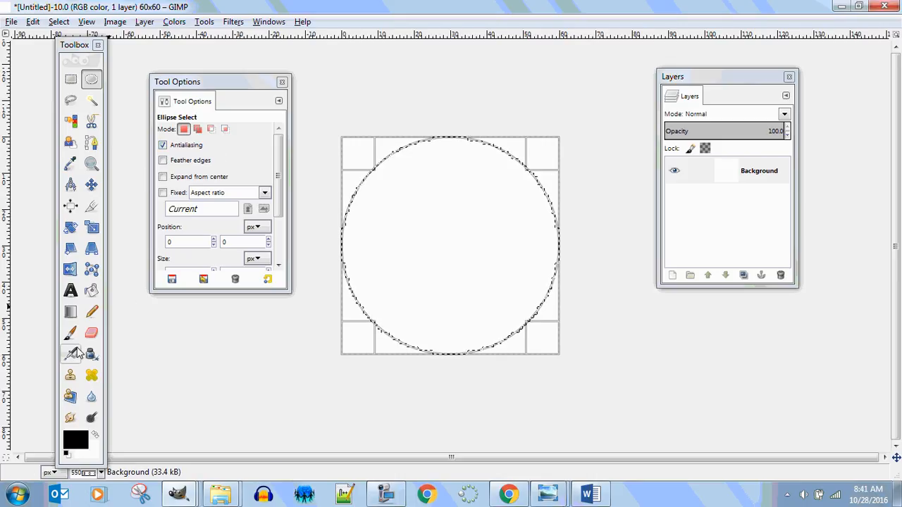
- Fill the circle with a Full saturation spectrum Spiral (cw) gradient from the centre
{"action": "left_click", "coordinate": [71, 311]}
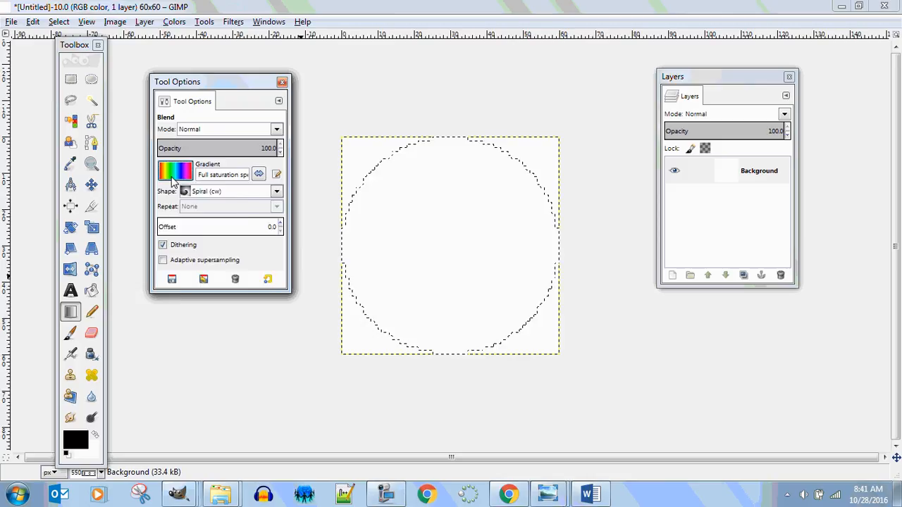
{"action": "left_click", "coordinate": [175, 171]}
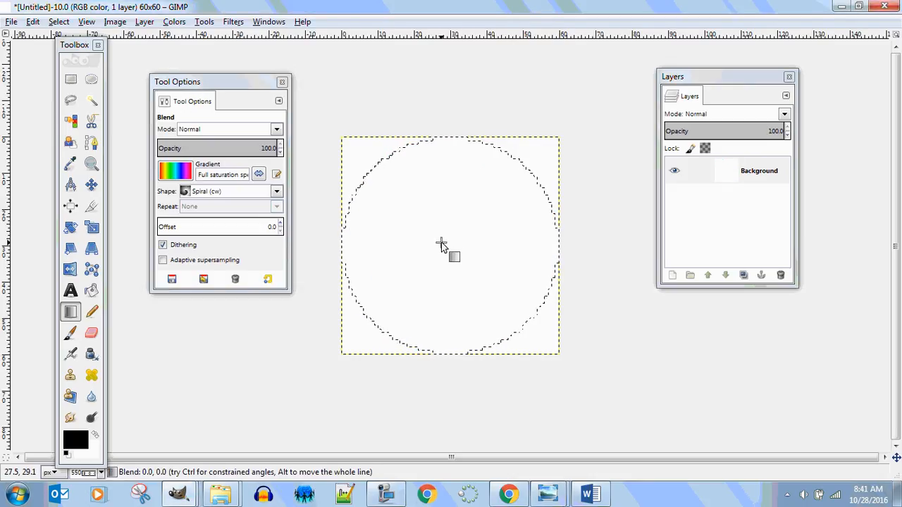
{"action": "left_click_drag", "start_coordinate": [441, 246], "coordinate": [557, 222]}
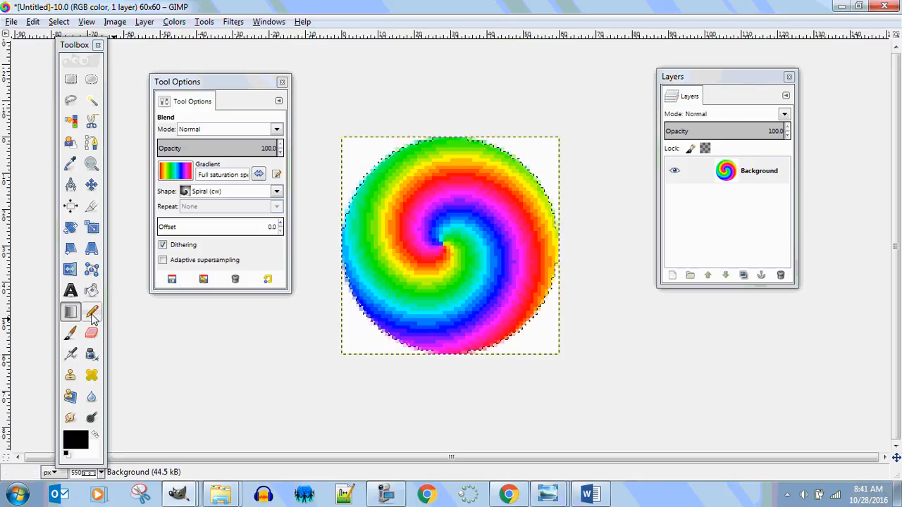
- Add a black '?' text layer over the rainbow spiral
{"action": "left_click", "coordinate": [70, 290]}
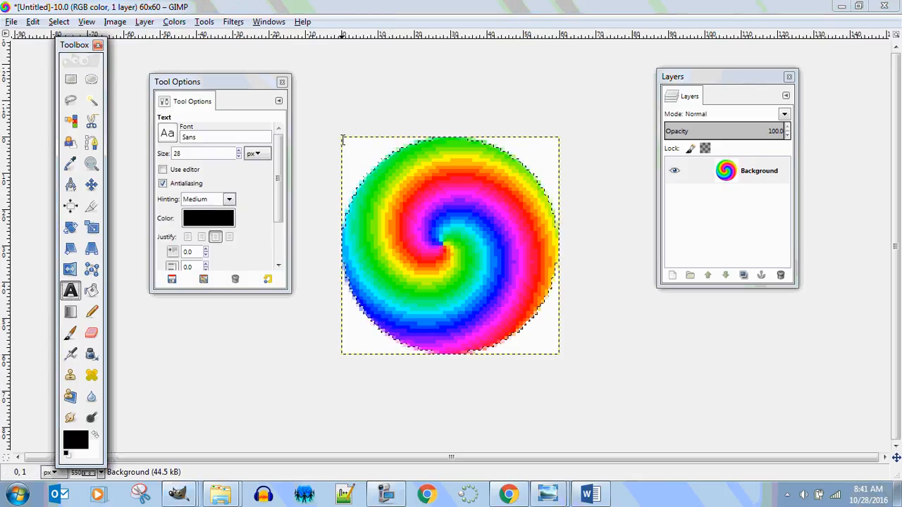
{"action": "left_click", "coordinate": [451, 247]}
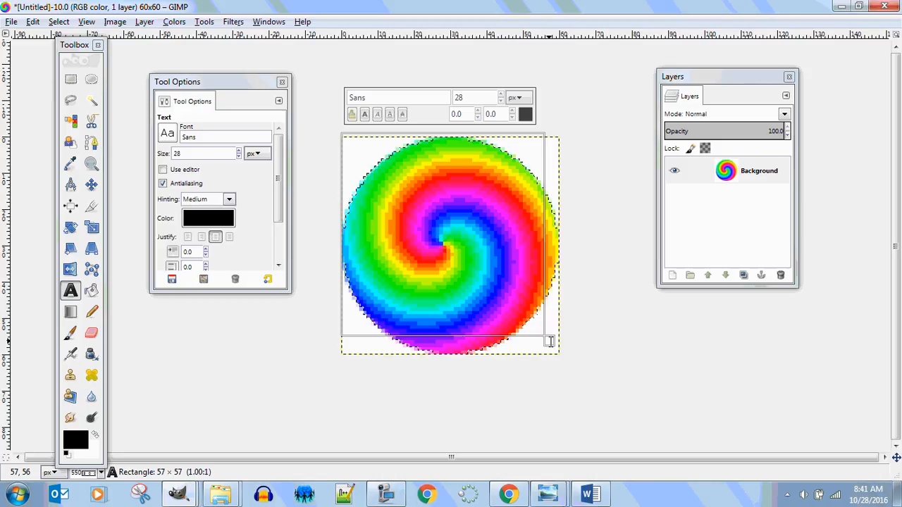
{"action": "left_click_drag", "start_coordinate": [549, 343], "coordinate": [563, 363]}
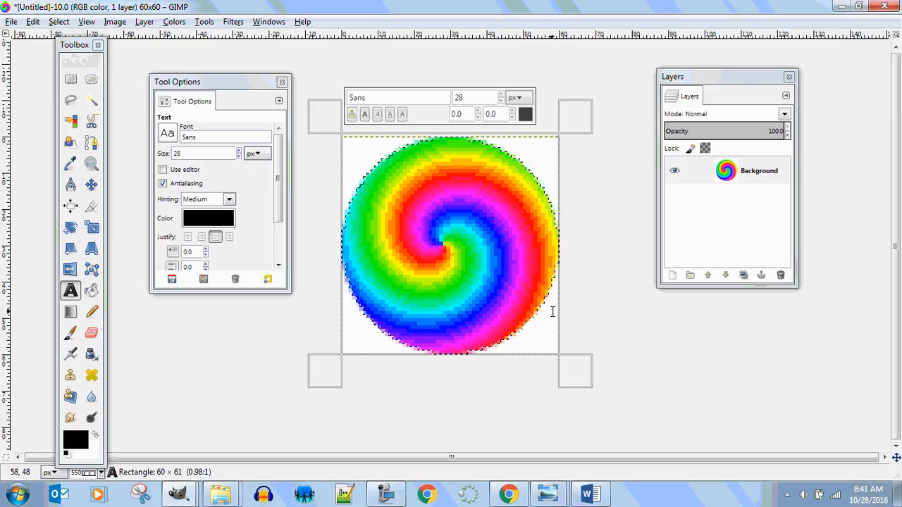
{"action": "type", "text": "?"}
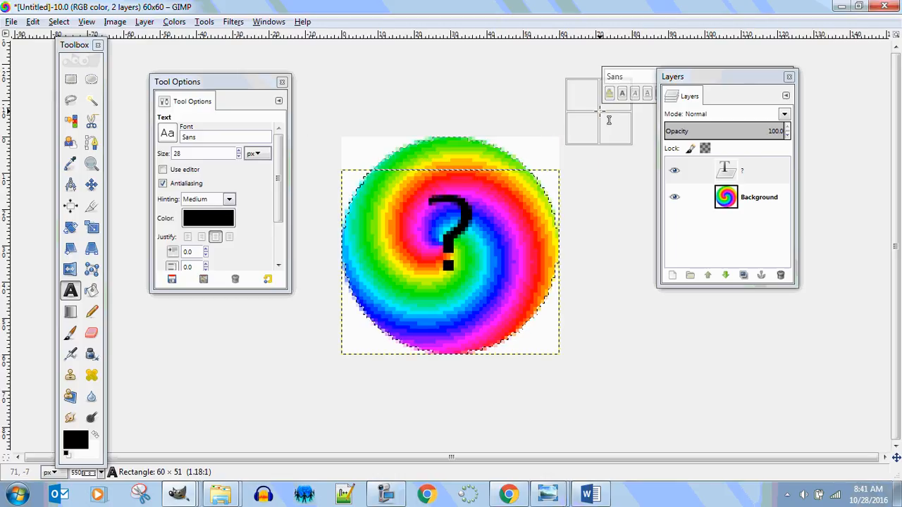
- Select the Background layer and clear the white corners with Select by Color
{"action": "left_click", "coordinate": [759, 197]}
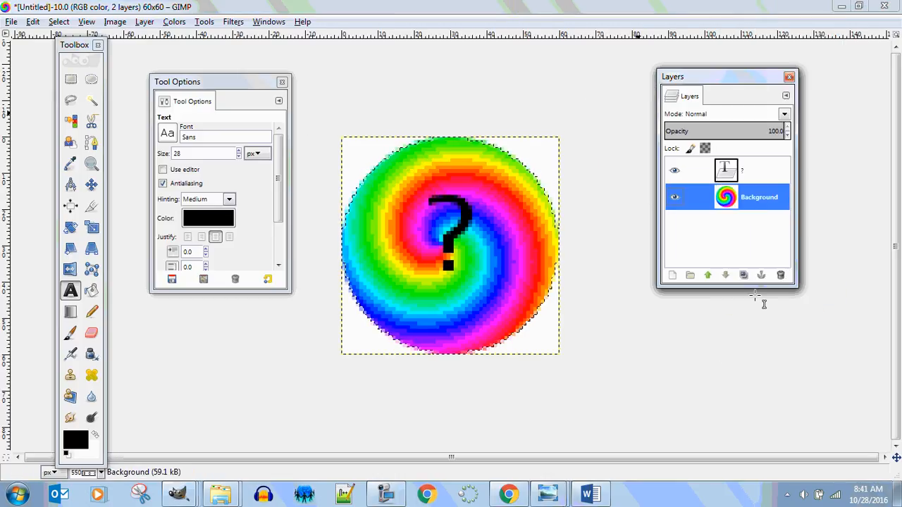
{"action": "left_click", "coordinate": [69, 121]}
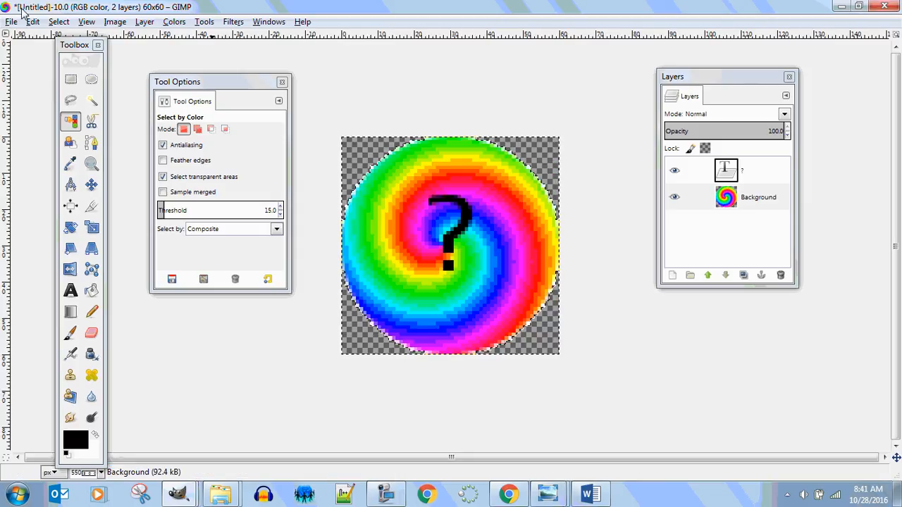
{"action": "left_click", "coordinate": [10, 21]}
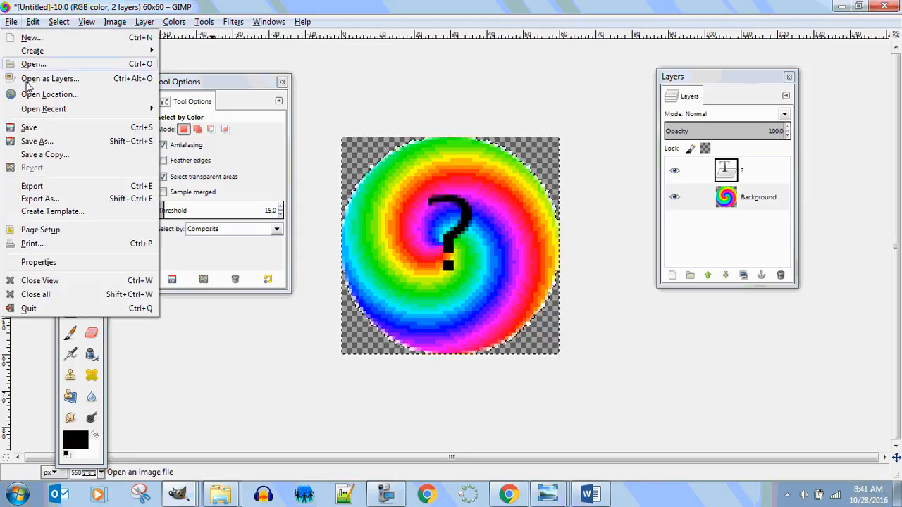
- Export as mysterybutton4.png, saving colour values from transparent pixels
{"action": "left_click", "coordinate": [39, 198]}
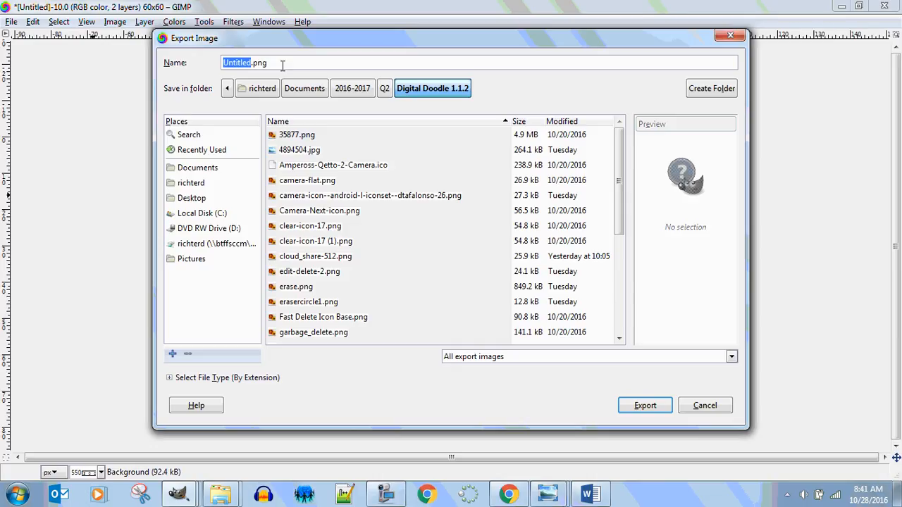
{"action": "type", "text": "mysterybutt"}
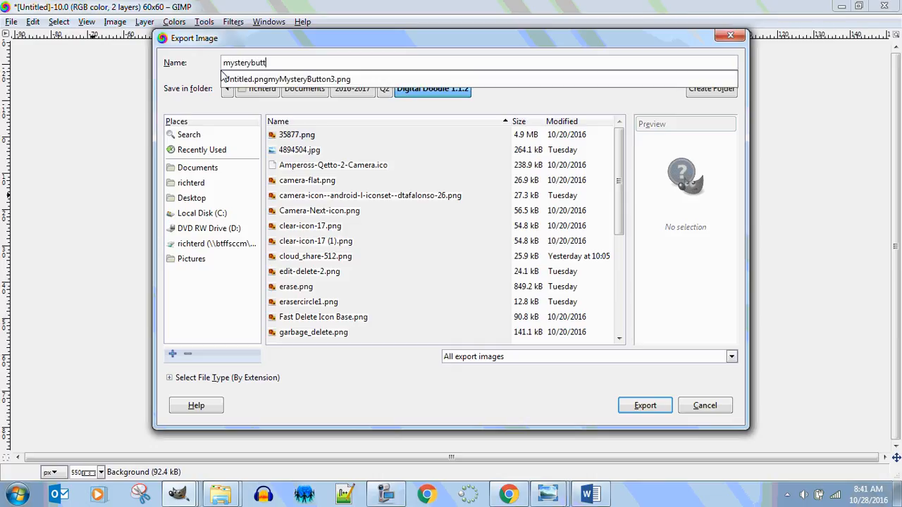
{"action": "type", "text": "on4"}
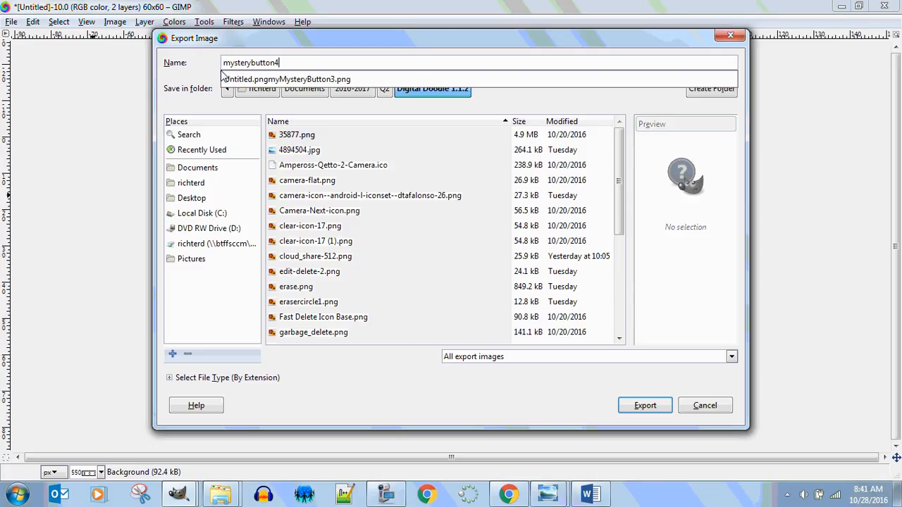
{"action": "left_click", "coordinate": [645, 405]}
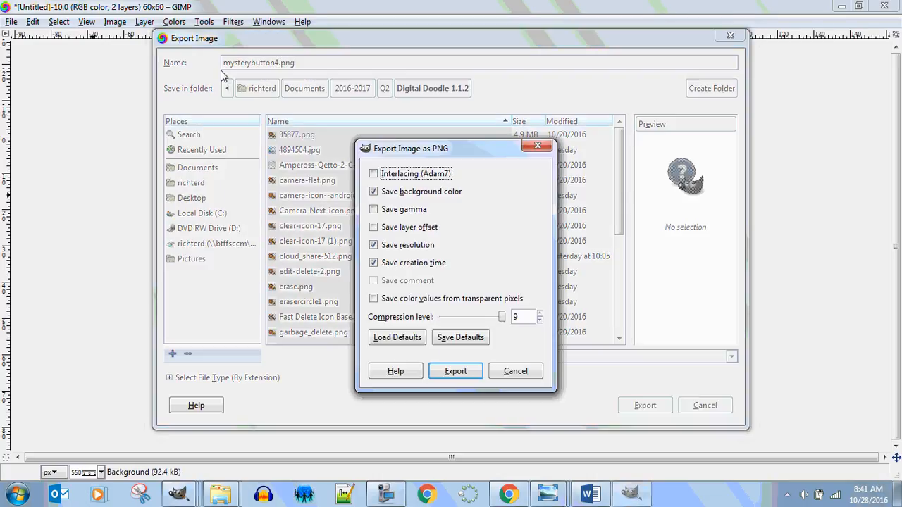
{"action": "left_click", "coordinate": [374, 298]}
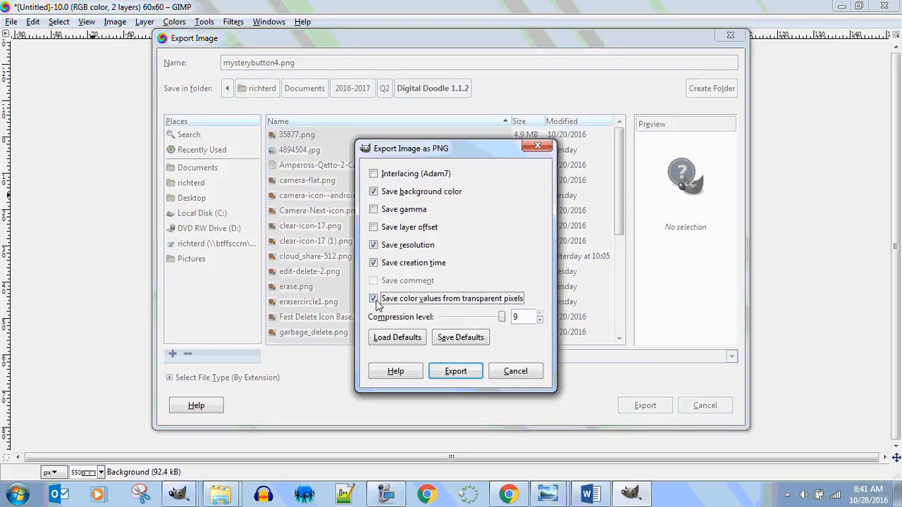
{"action": "left_click", "coordinate": [455, 371]}
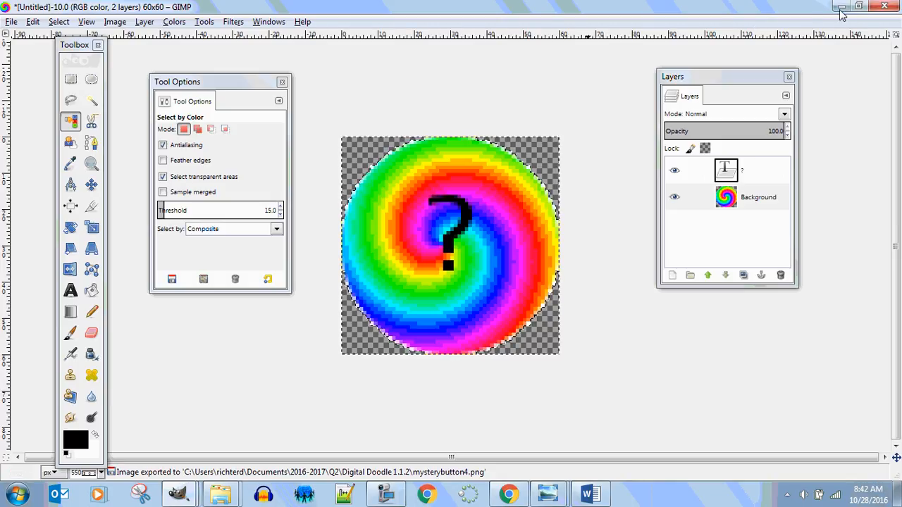
{"action": "mouse_move", "coordinate": [841, 8]}
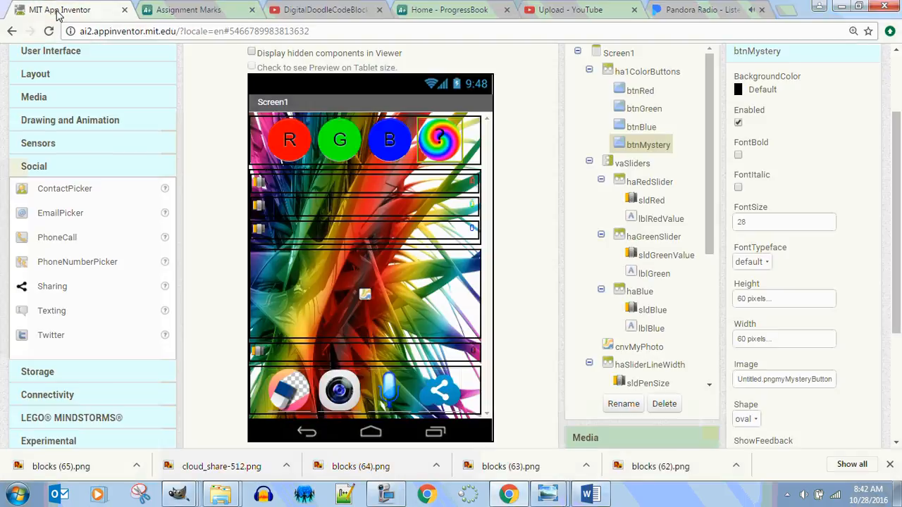
{"action": "scroll", "scroll_direction": "down", "scroll_amount": 3}
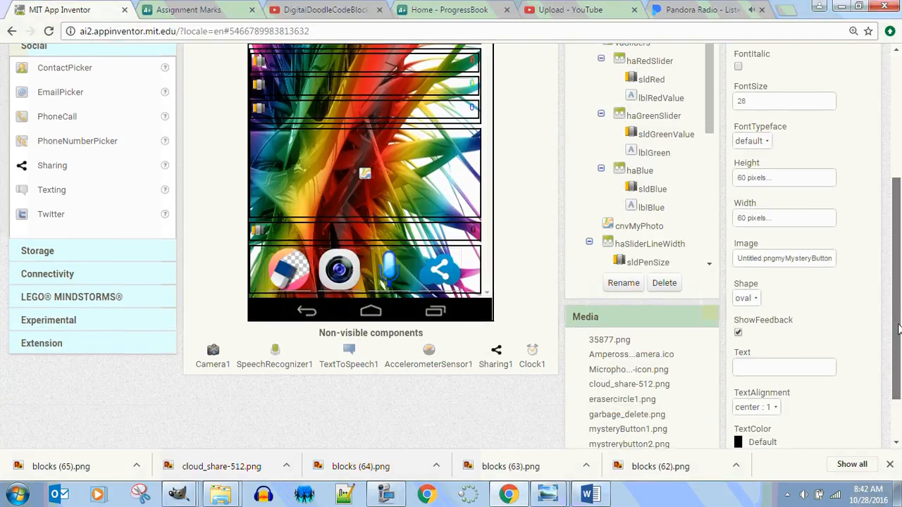
- Upload mysterybutton4.png and set it as btnMystery's Image property
{"action": "left_click", "coordinate": [810, 378]}
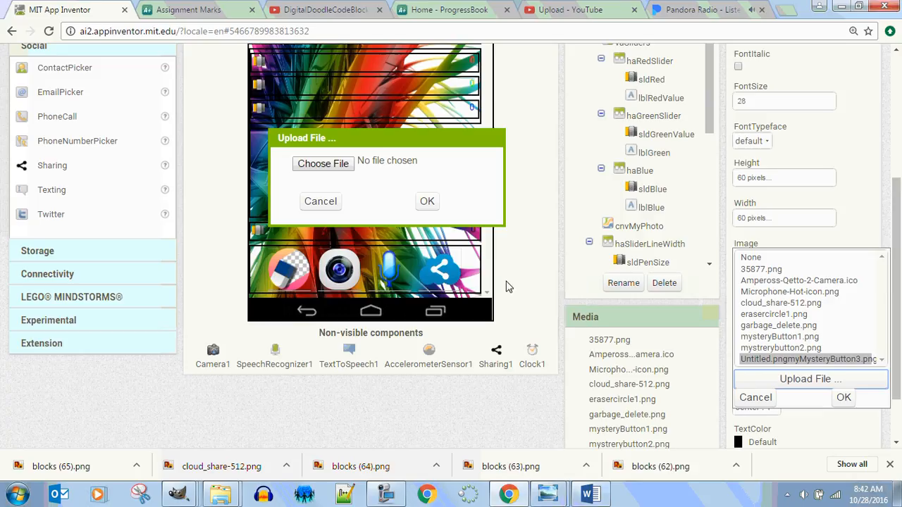
{"action": "left_click", "coordinate": [322, 163]}
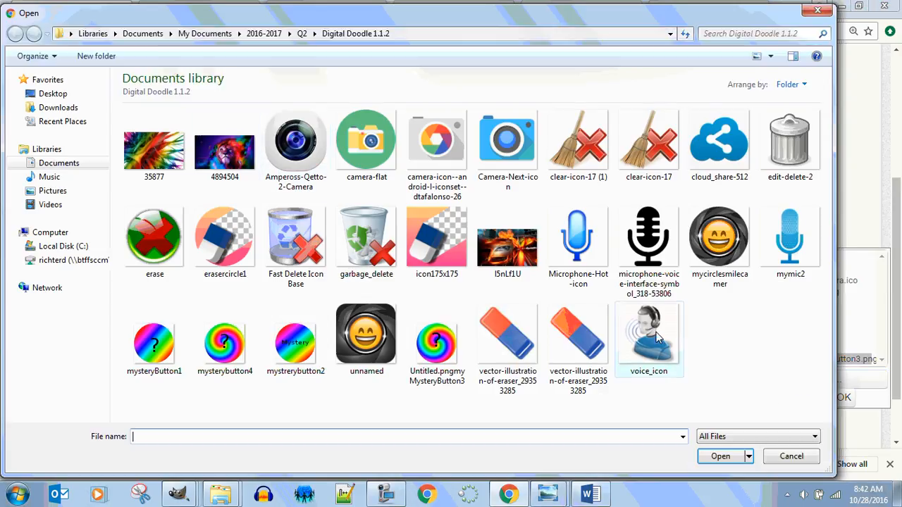
{"action": "left_click", "coordinate": [224, 342]}
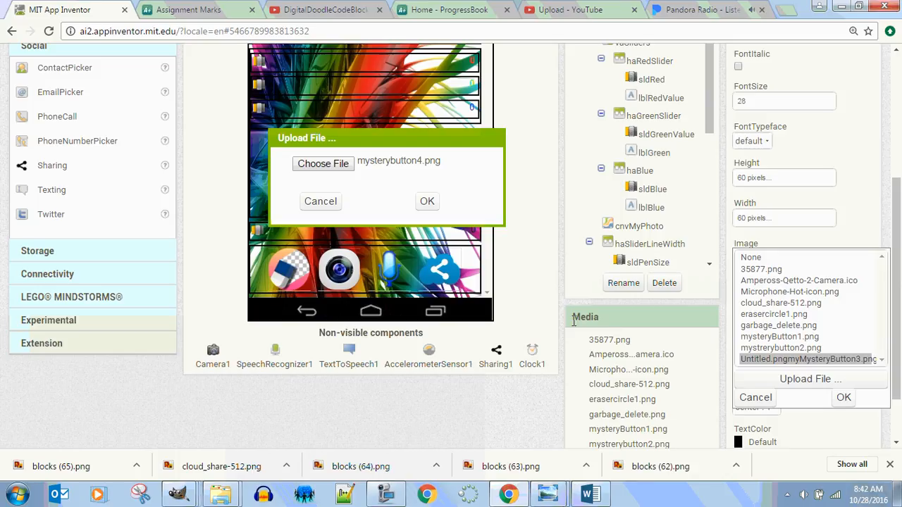
{"action": "left_click", "coordinate": [427, 201]}
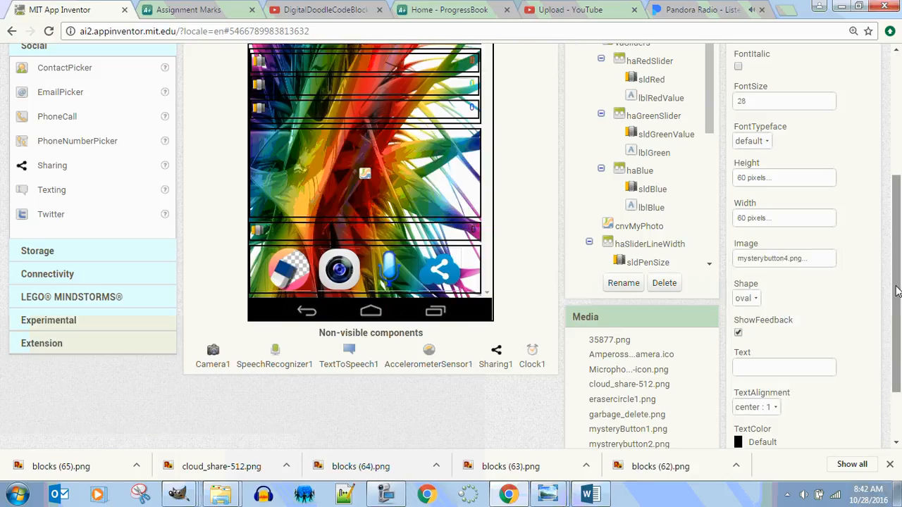
{"action": "scroll", "scroll_direction": "up", "scroll_amount": 3}
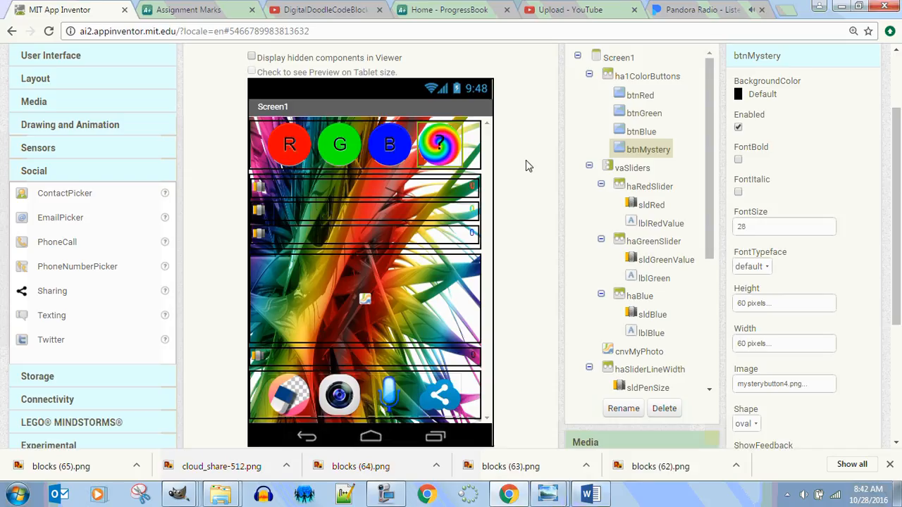